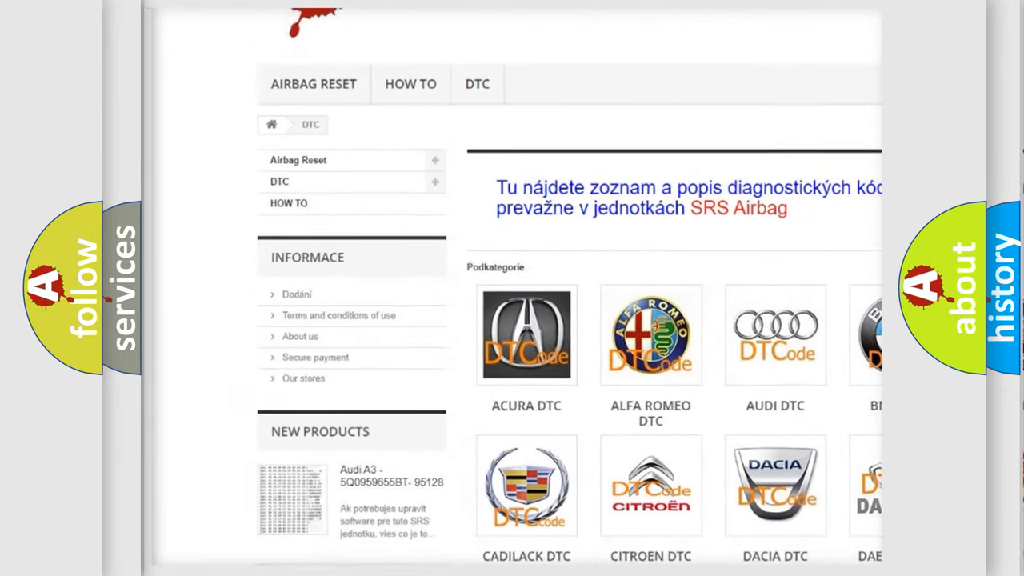
scroll("down", 3)
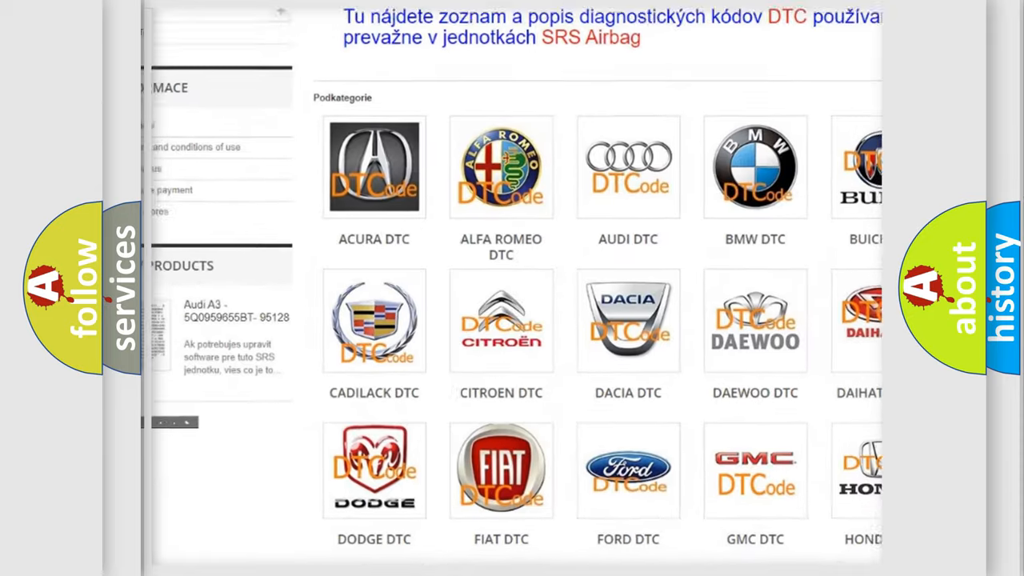
scroll("down", 3)
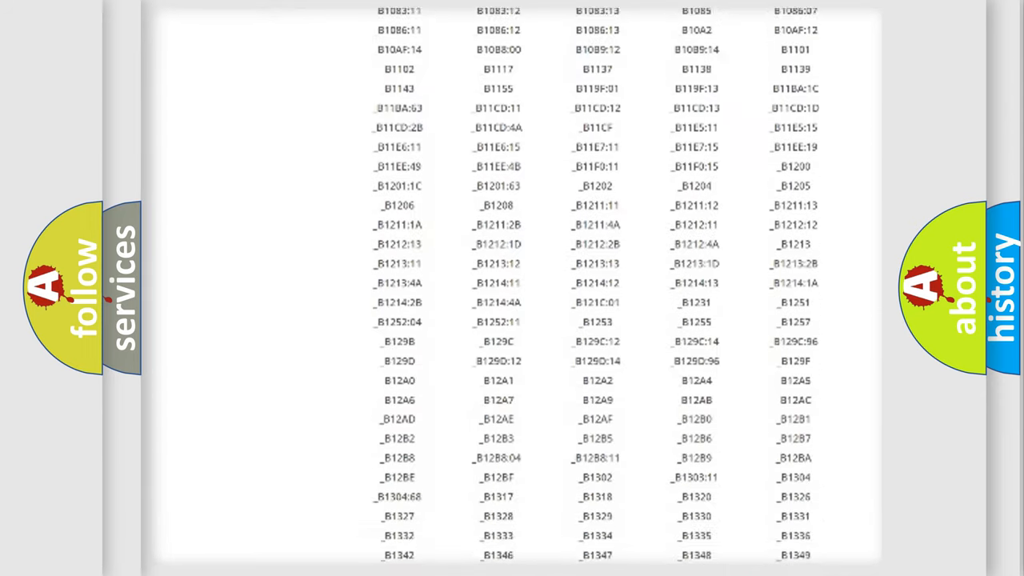
scroll("down", 3)
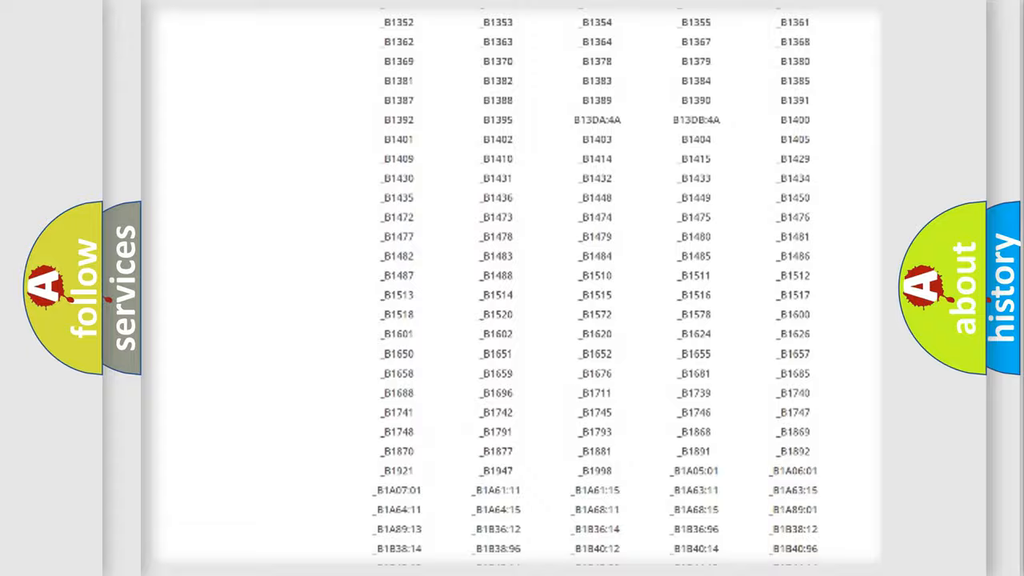